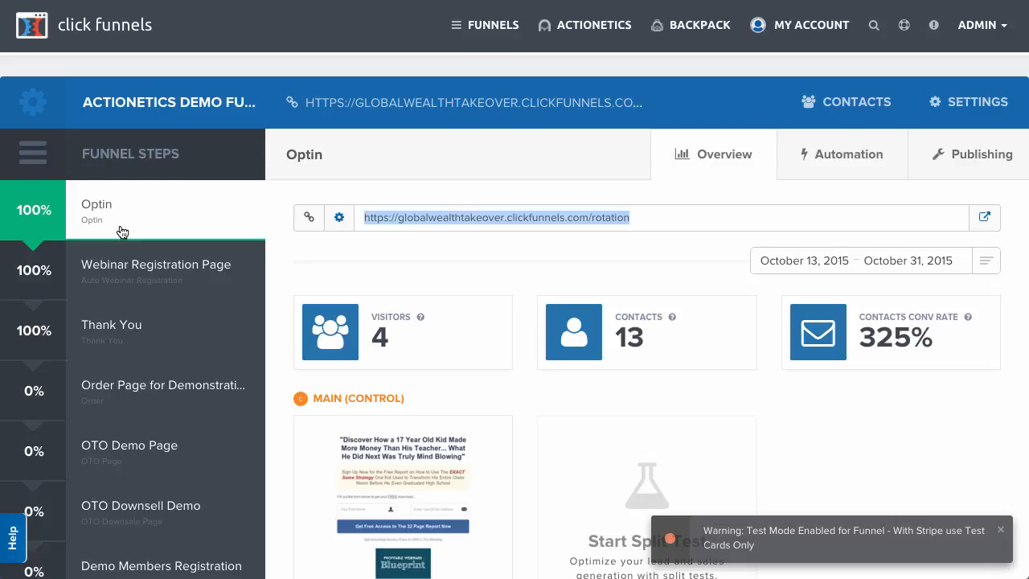
# - Start a new funnel action in the Optin step's Automation events
pyautogui.click(1000, 529)
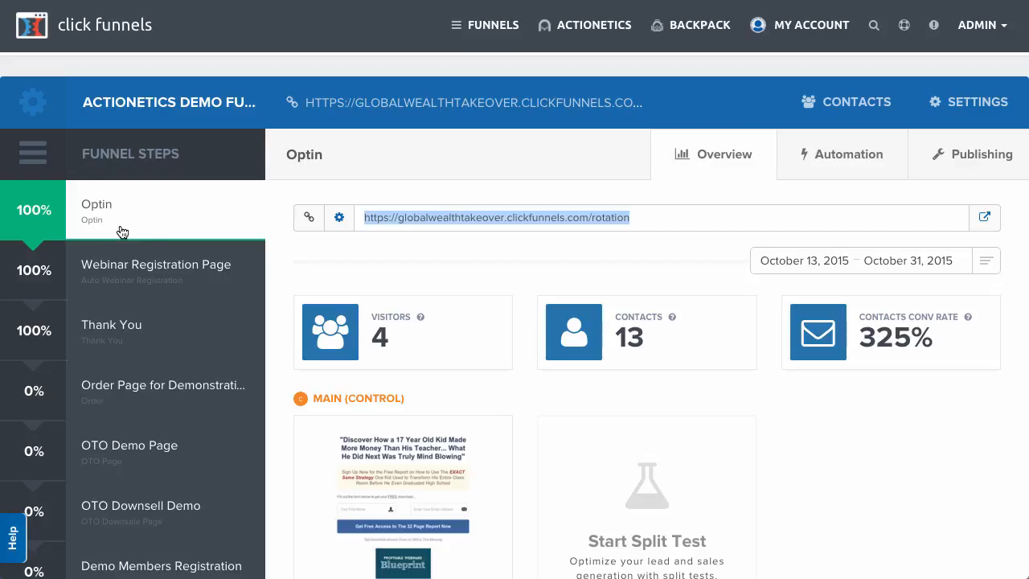
pyautogui.moveTo(96, 235)
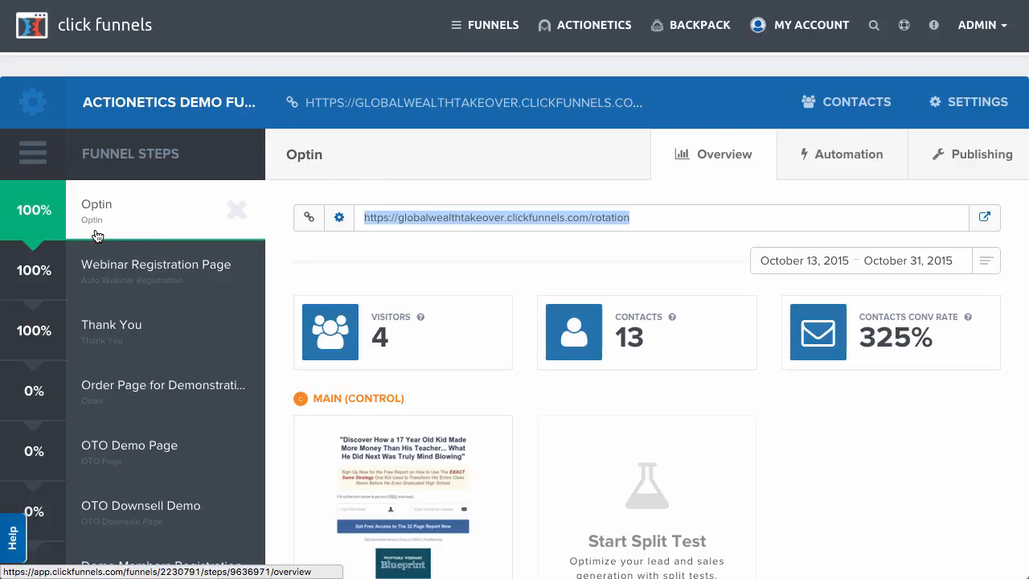
pyautogui.moveTo(839, 203)
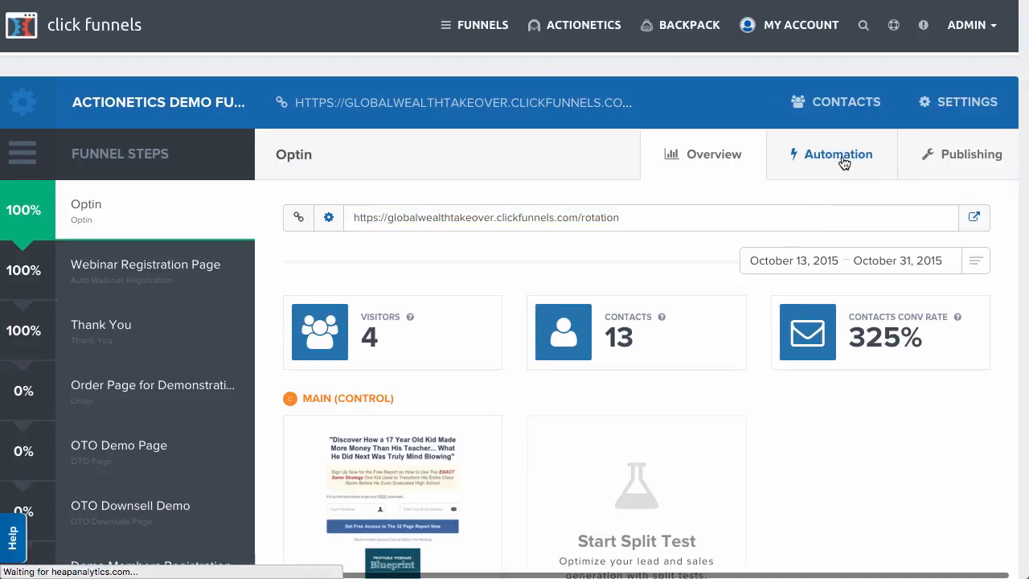
pyautogui.click(839, 155)
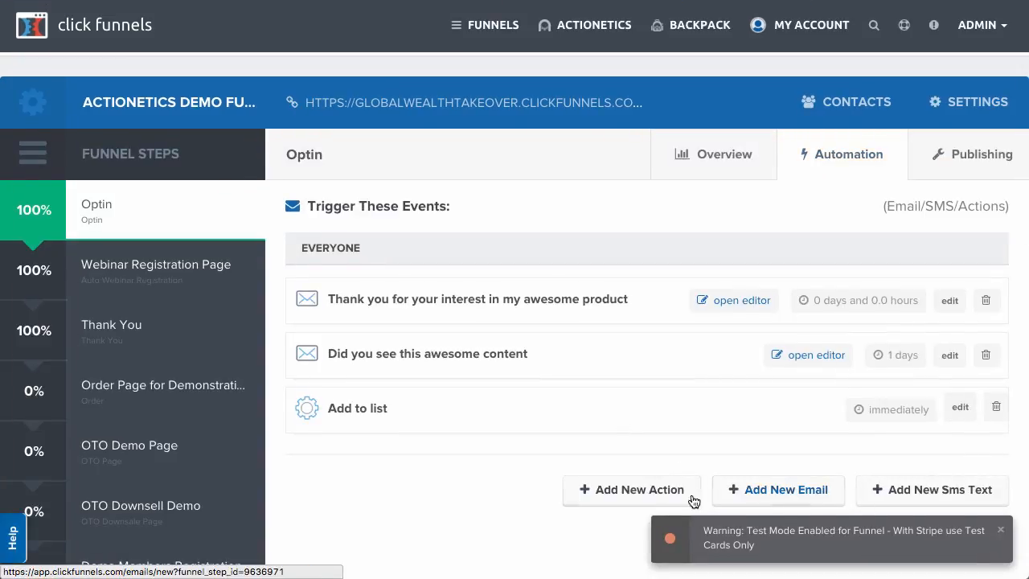
pyautogui.click(631, 489)
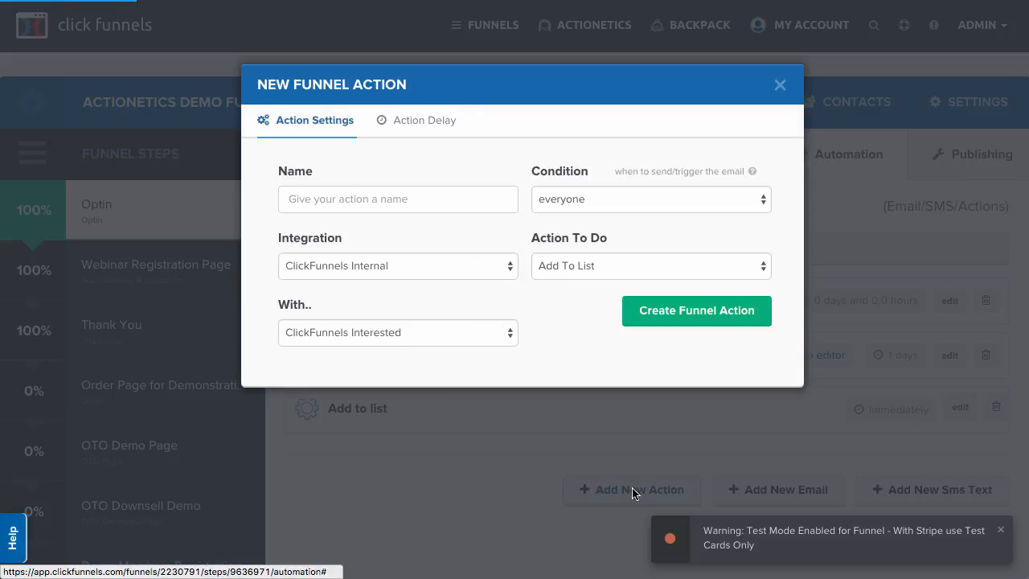
# - Name the new action 'Notification email'
pyautogui.click(399, 199)
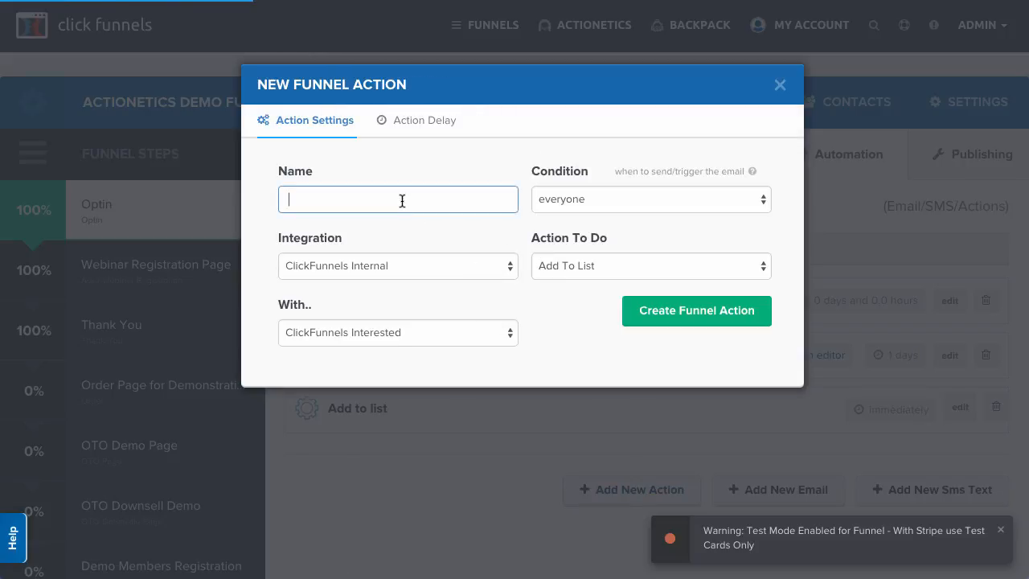
pyautogui.write('Not')
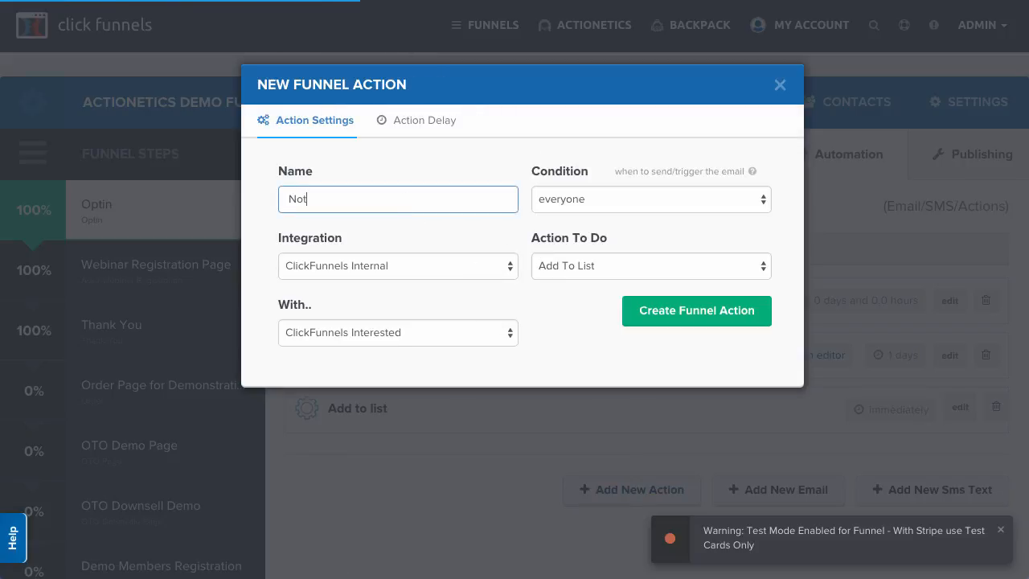
pyautogui.write('ification email')
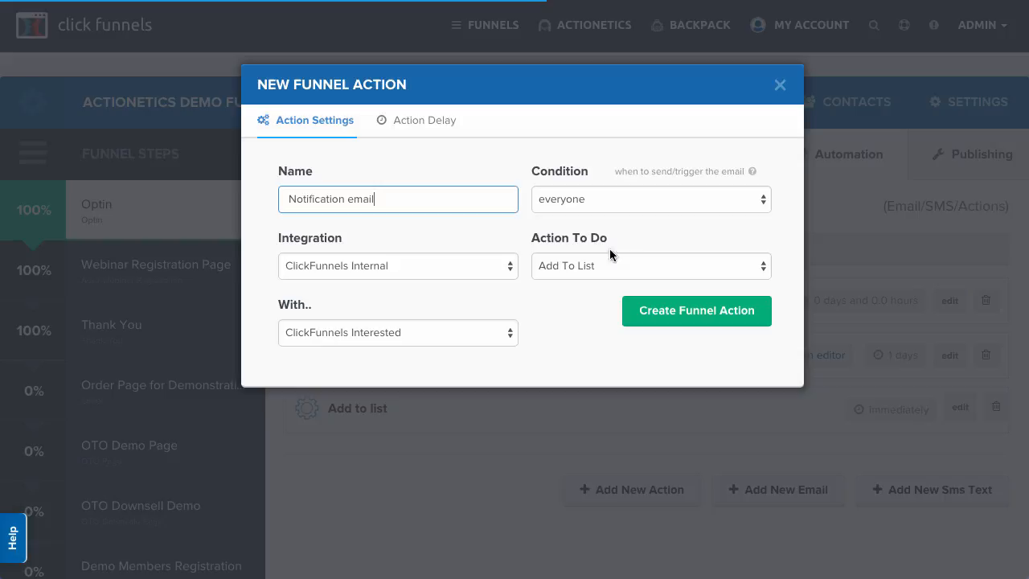
pyautogui.click(650, 265)
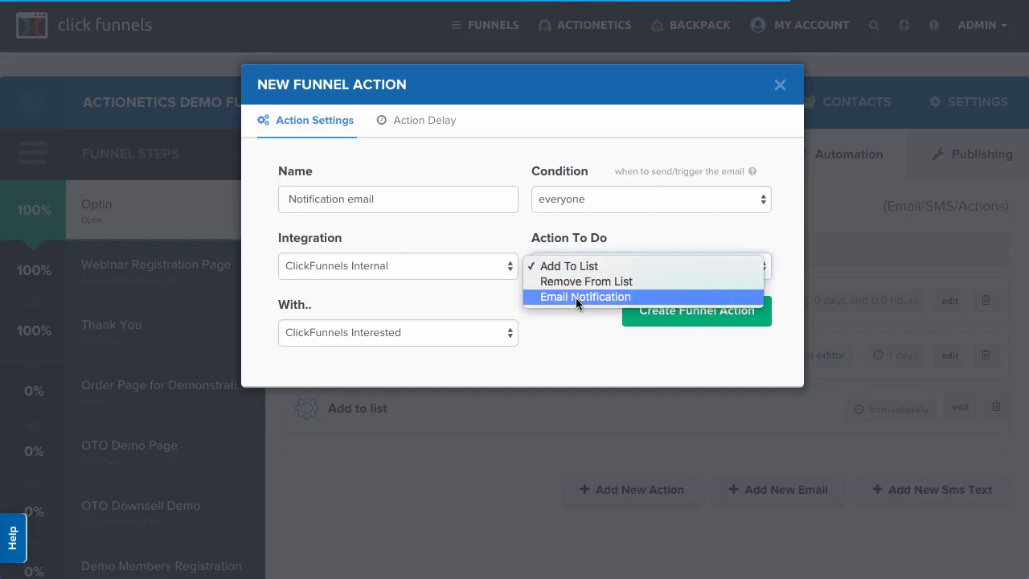
pyautogui.click(586, 296)
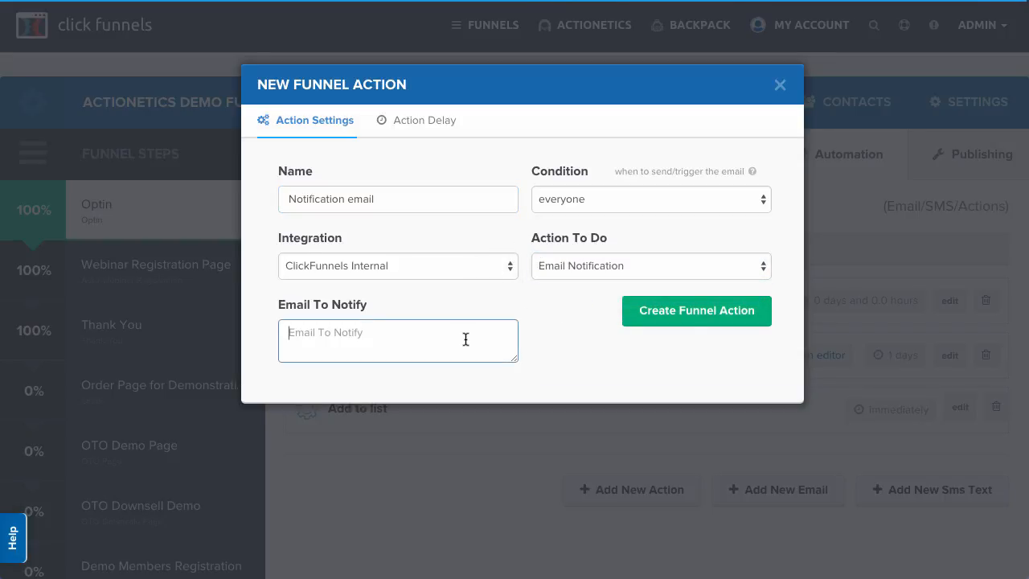
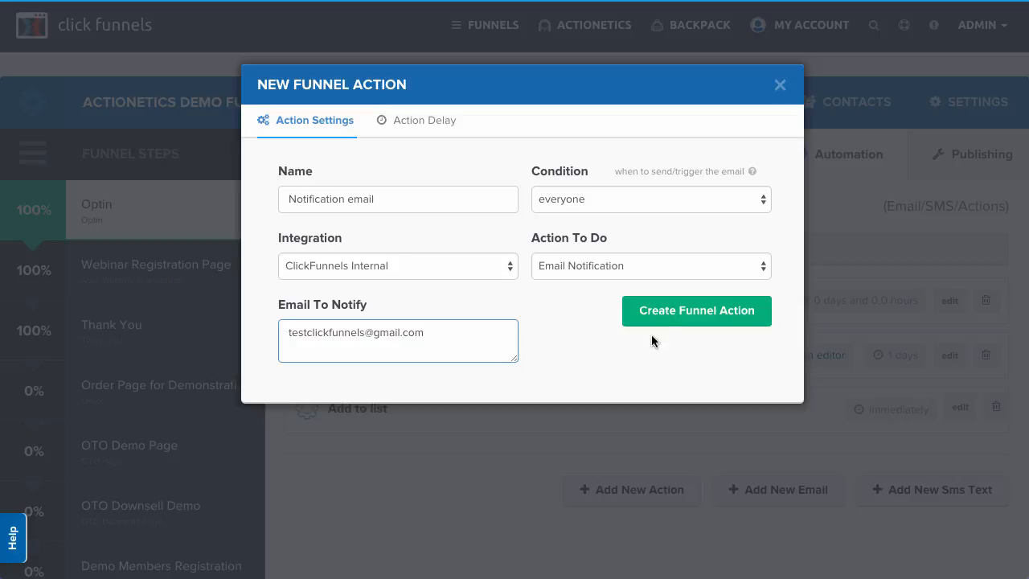
pyautogui.click(696, 312)
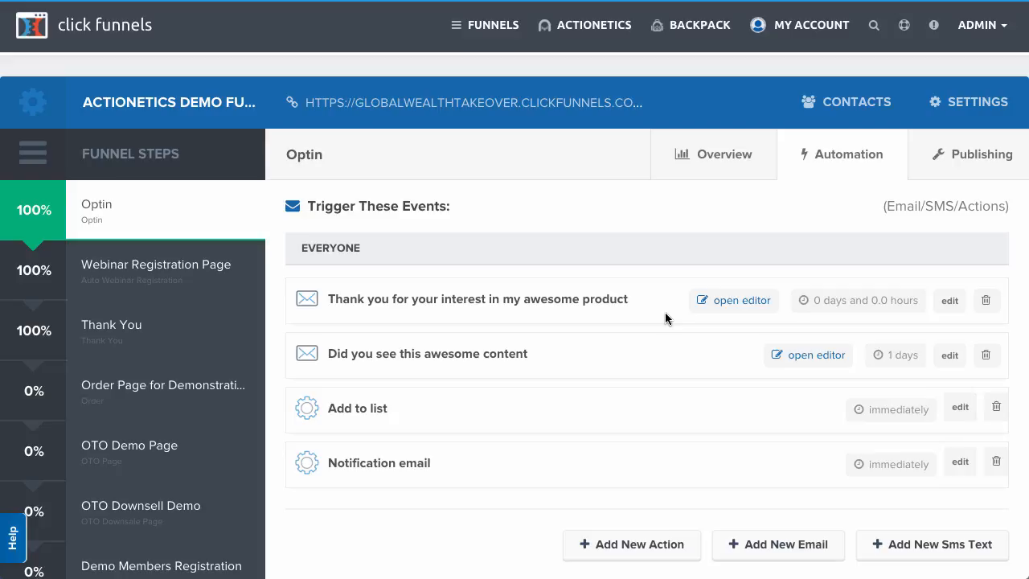
pyautogui.moveTo(733, 301)
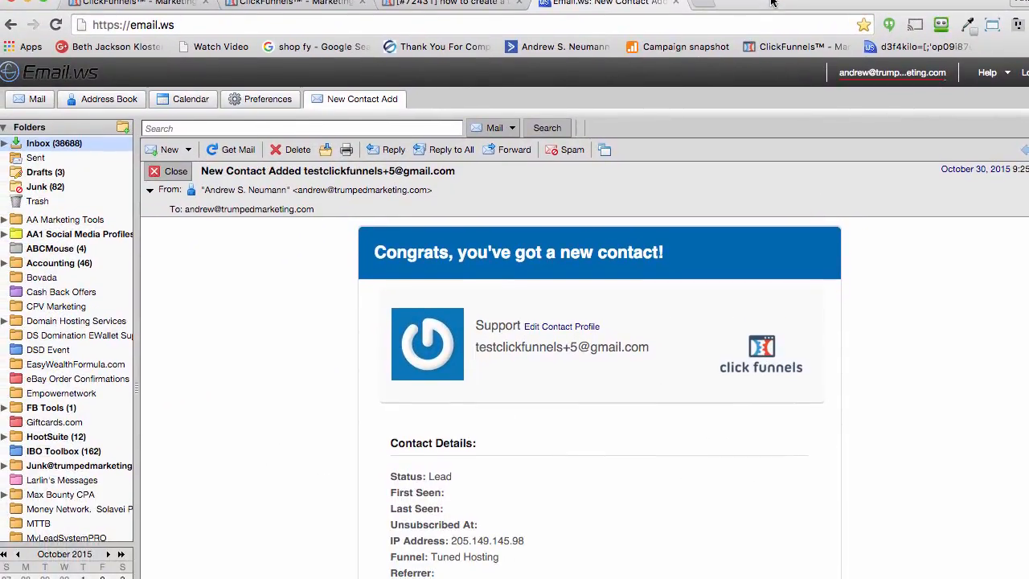
# - Scroll through the New Contact Added email to see the funnel name and first page URL
pyautogui.scroll(-3)
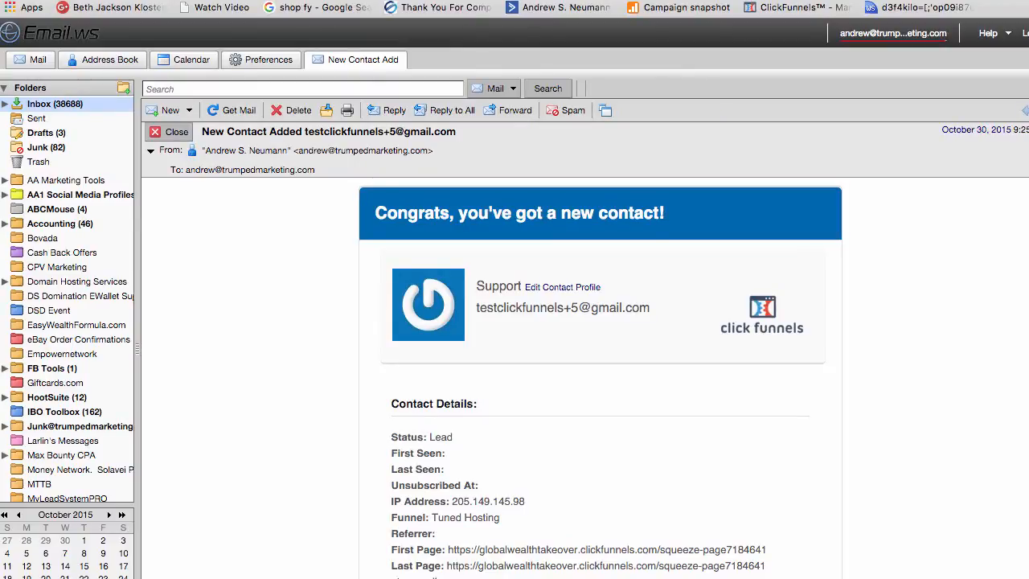